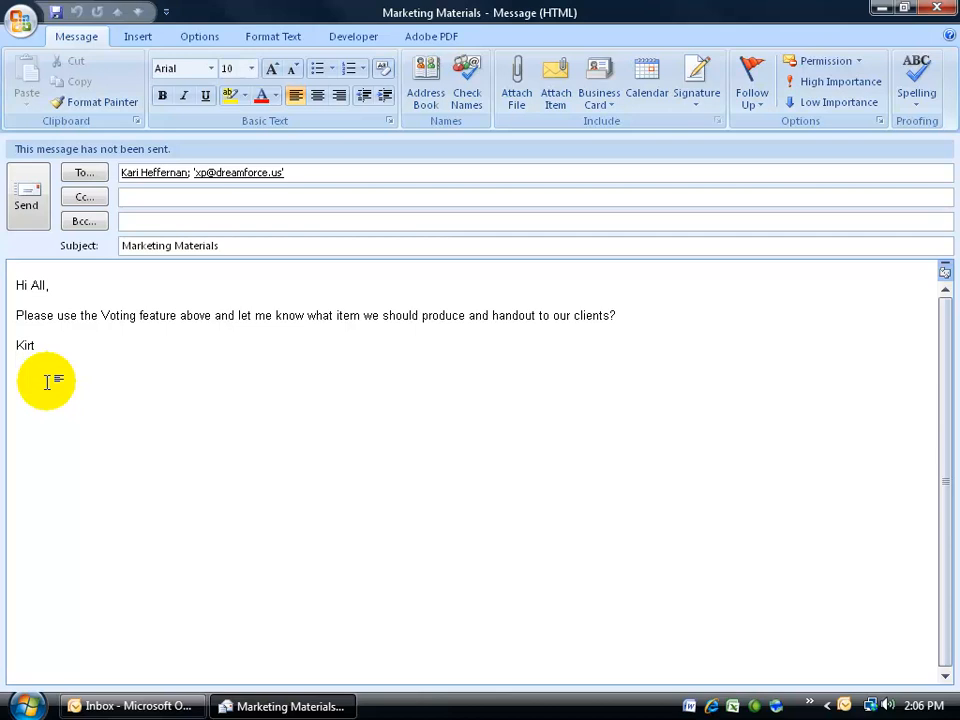
mouse_move(190, 327)
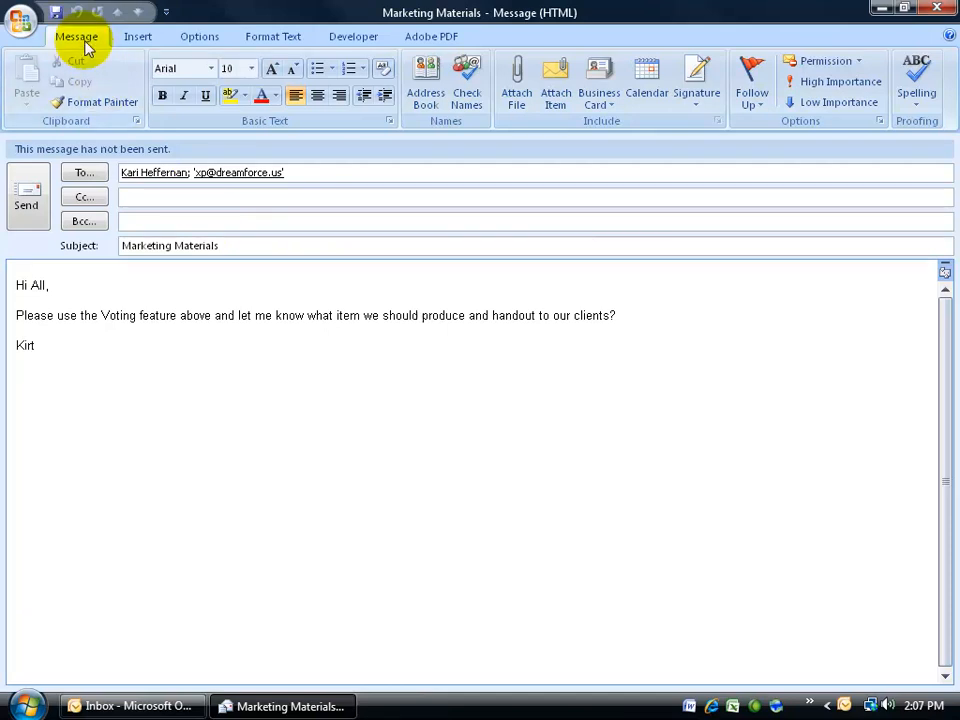
mouse_move(818, 135)
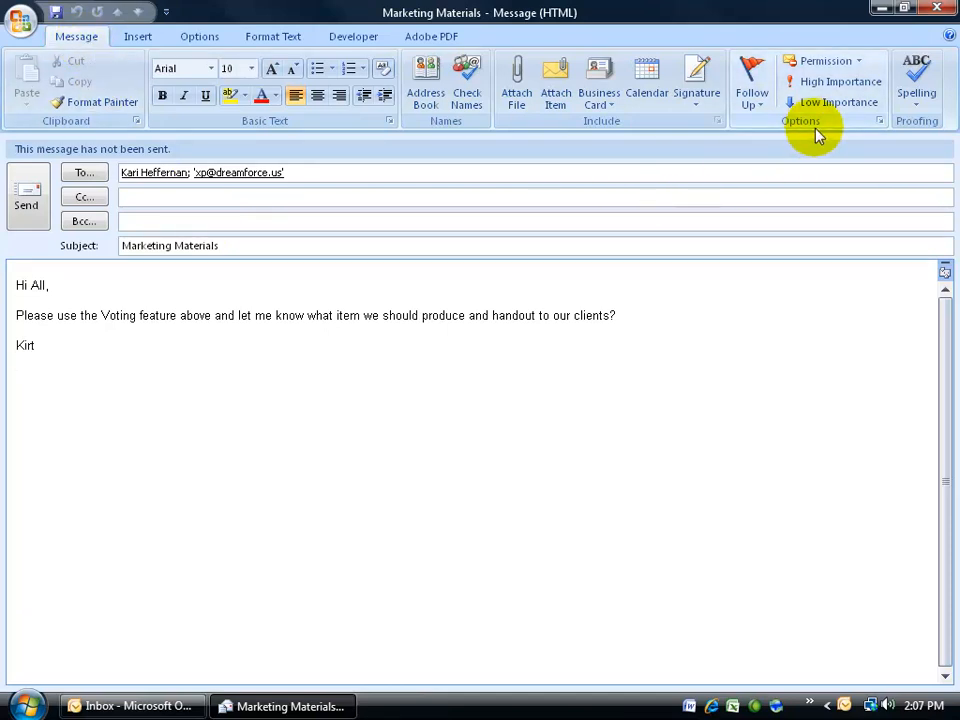
Step: Turn on voting buttons for Marketing Materials and view the preset choice sets
click(879, 120)
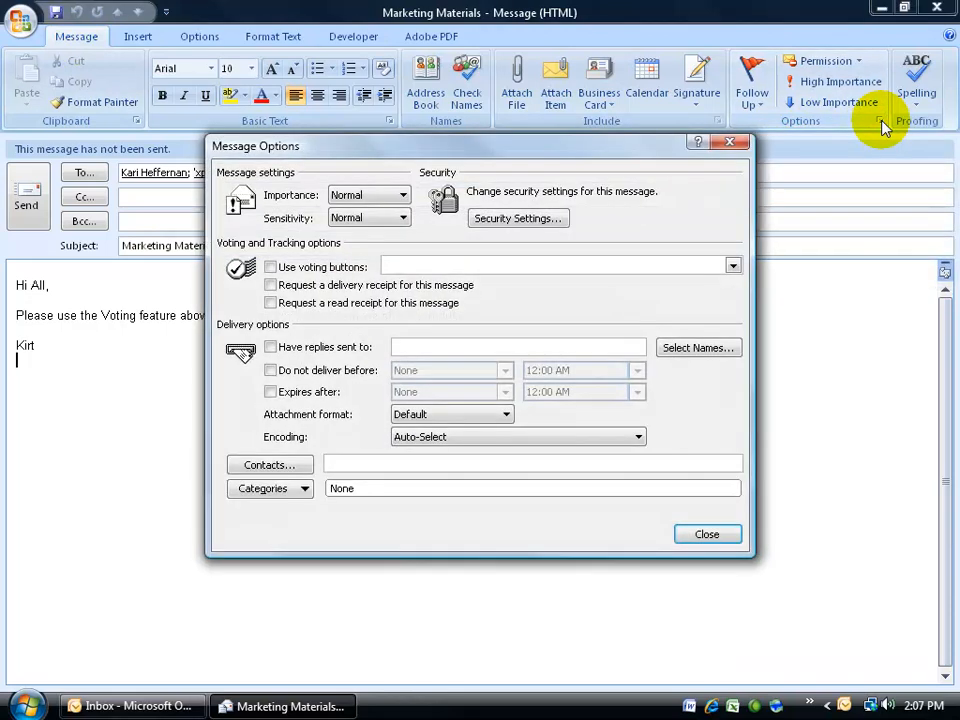
click(271, 266)
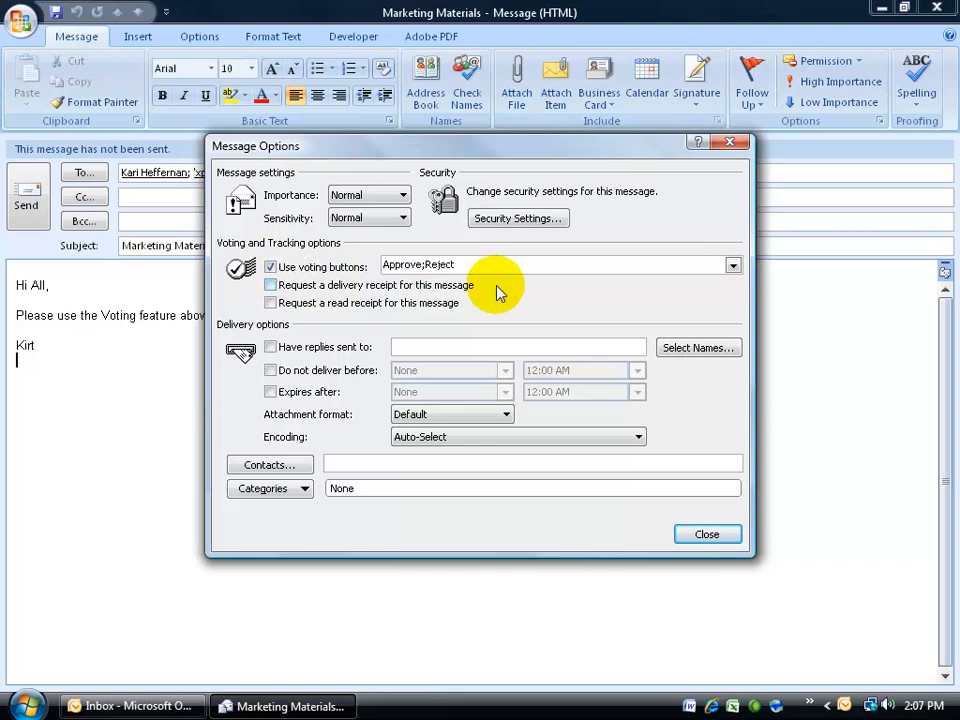
click(733, 265)
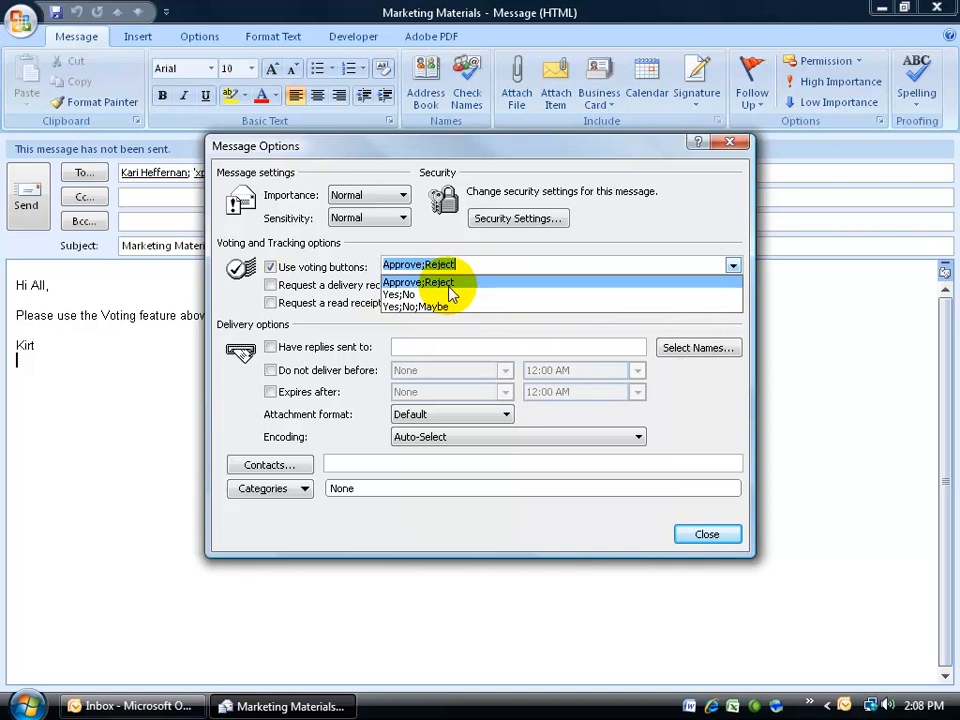
Step: Set the voting choices to 'T-Shirts;Mugs;Pens'
click(418, 282)
text(T-Shirts)
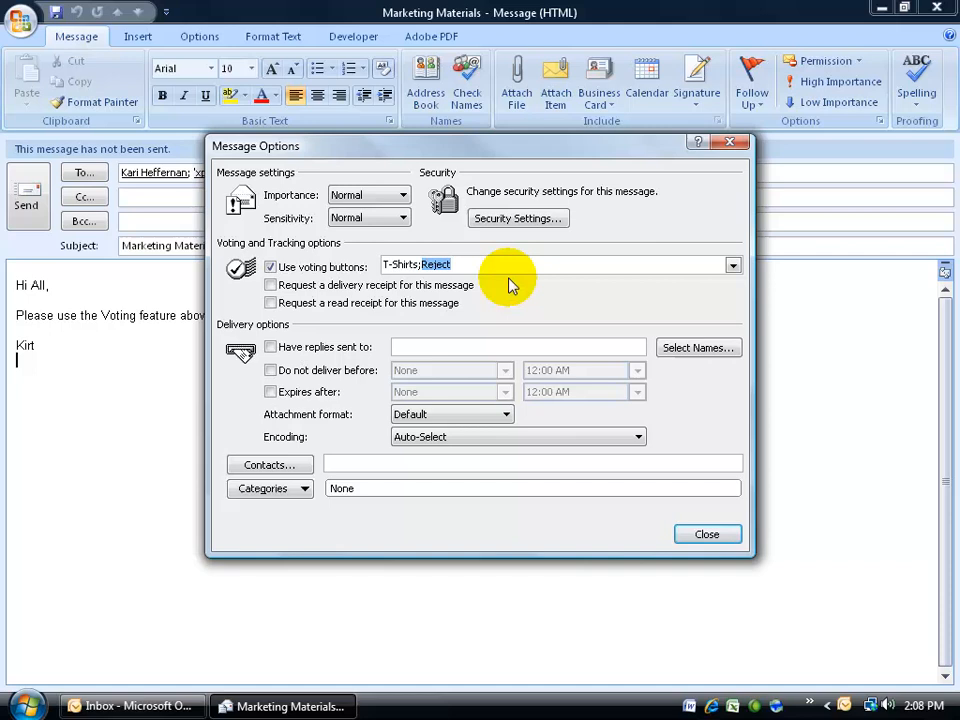
text(Mugs;)
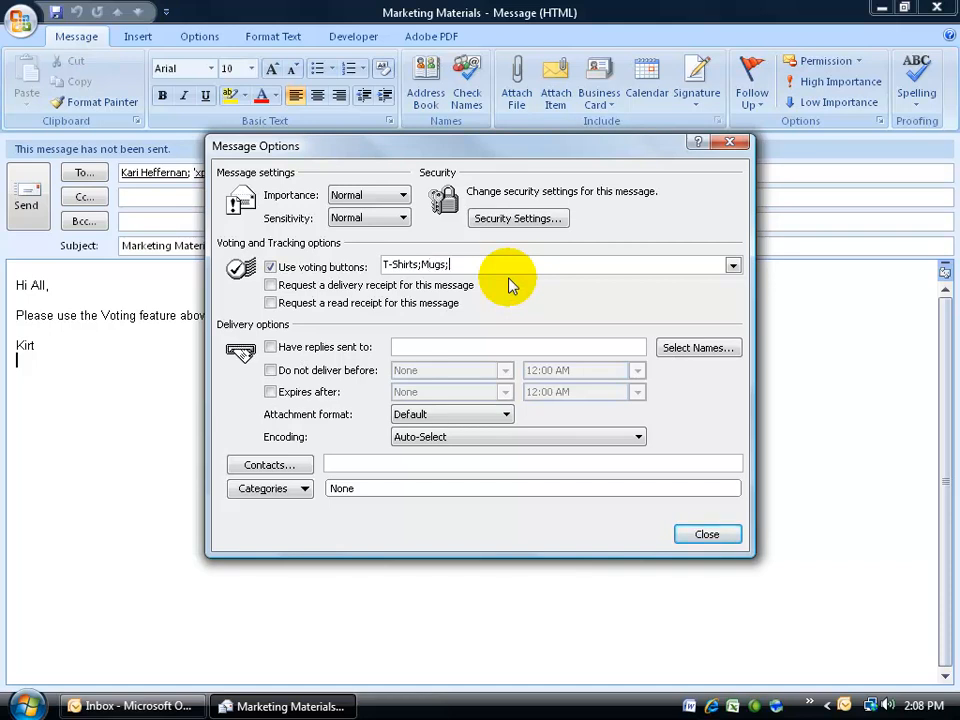
text(Pens)
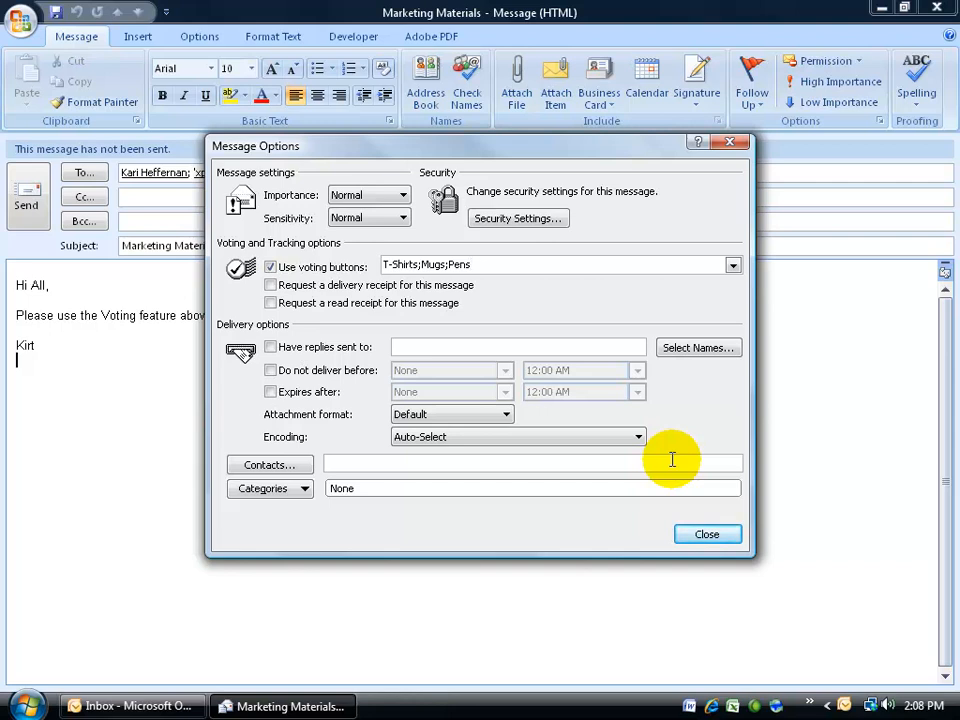
Step: Close Message Options, send the voting message, and show Sent Items
click(707, 533)
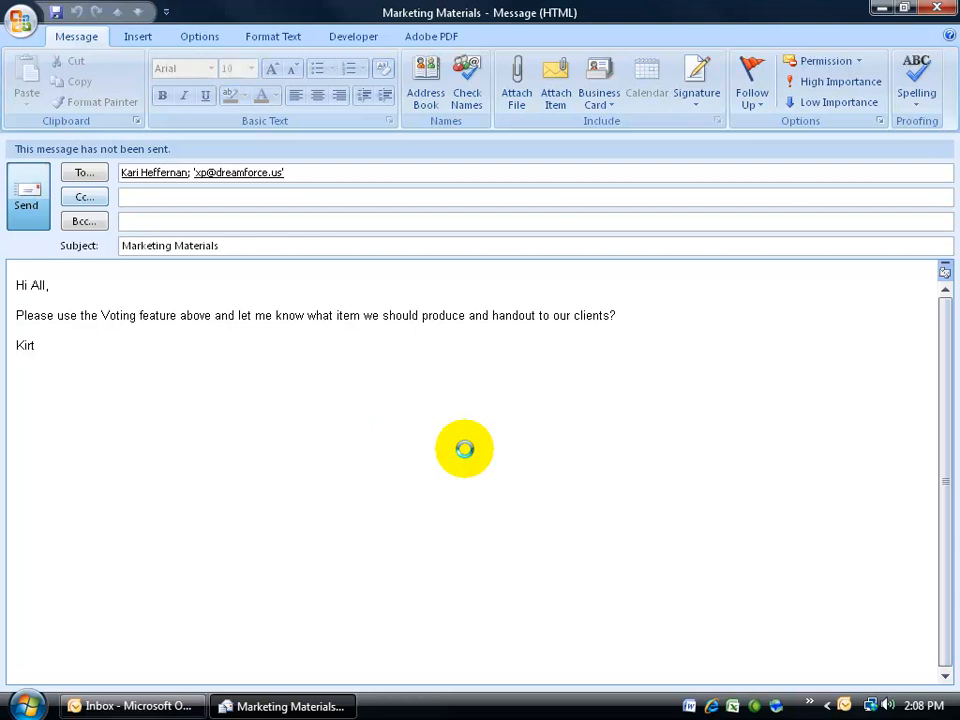
click(27, 190)
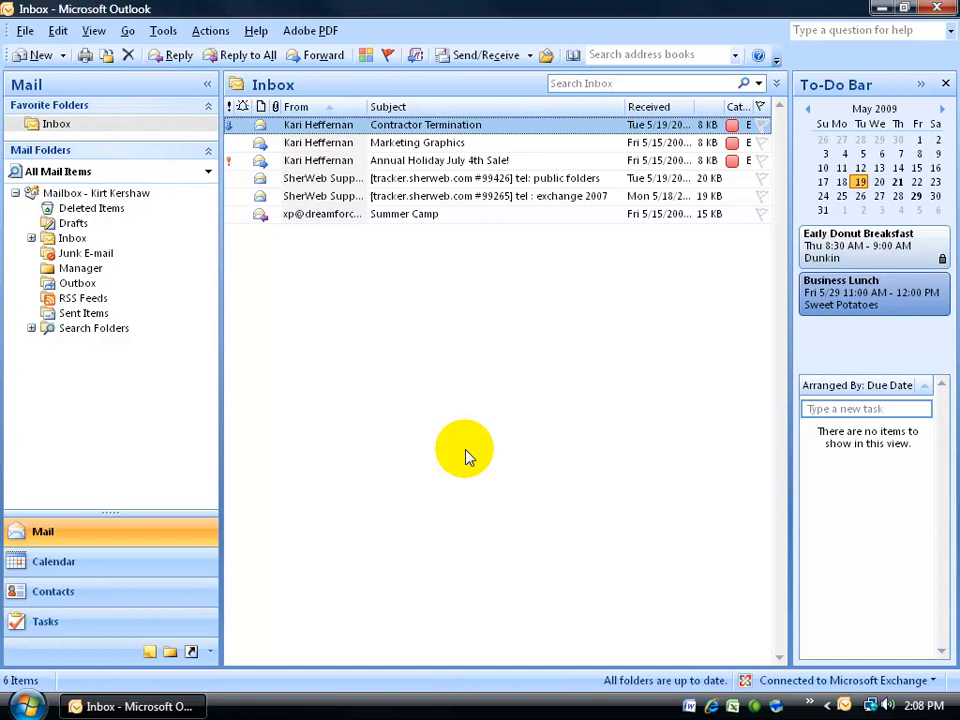
click(83, 313)
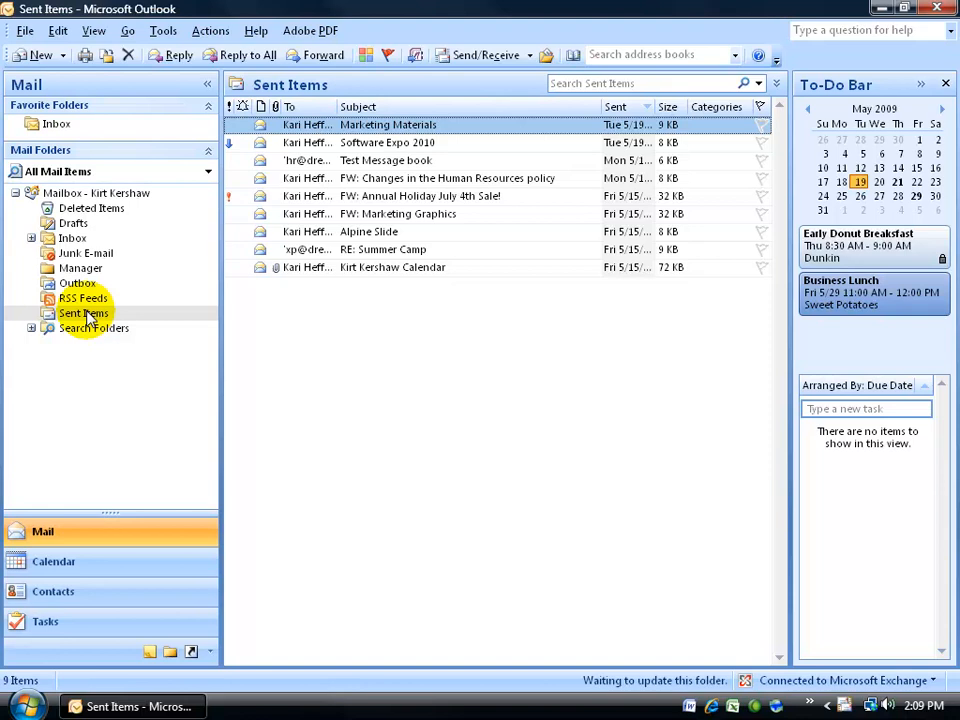
Step: Open the sent Marketing Materials message and list its T-Shirts, Mugs, Pens vote choices
double_click(388, 124)
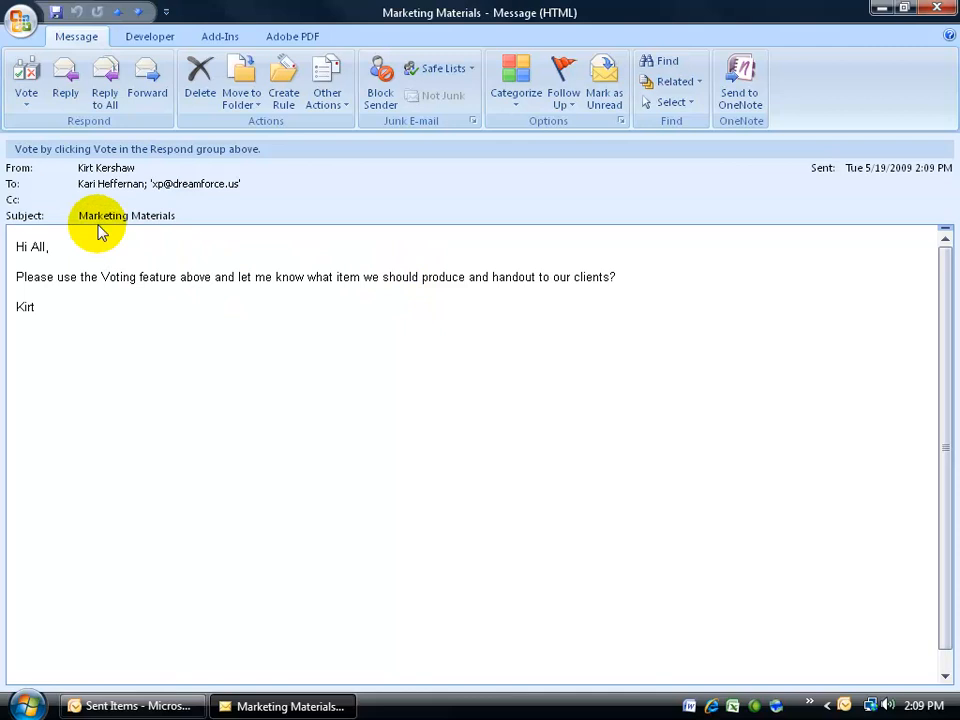
mouse_move(200, 195)
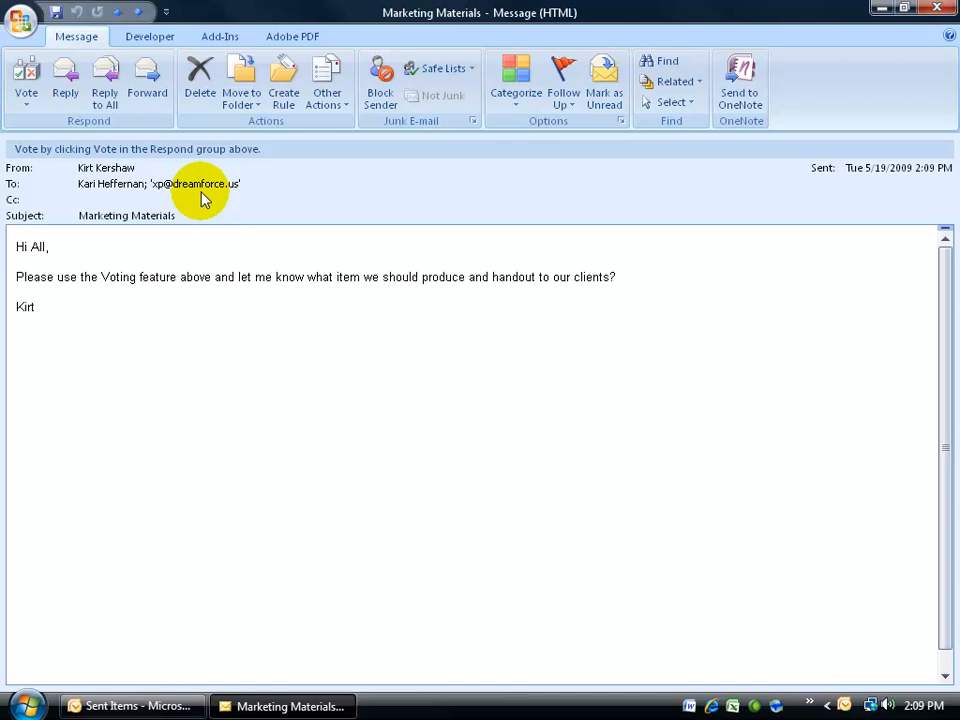
mouse_move(25, 165)
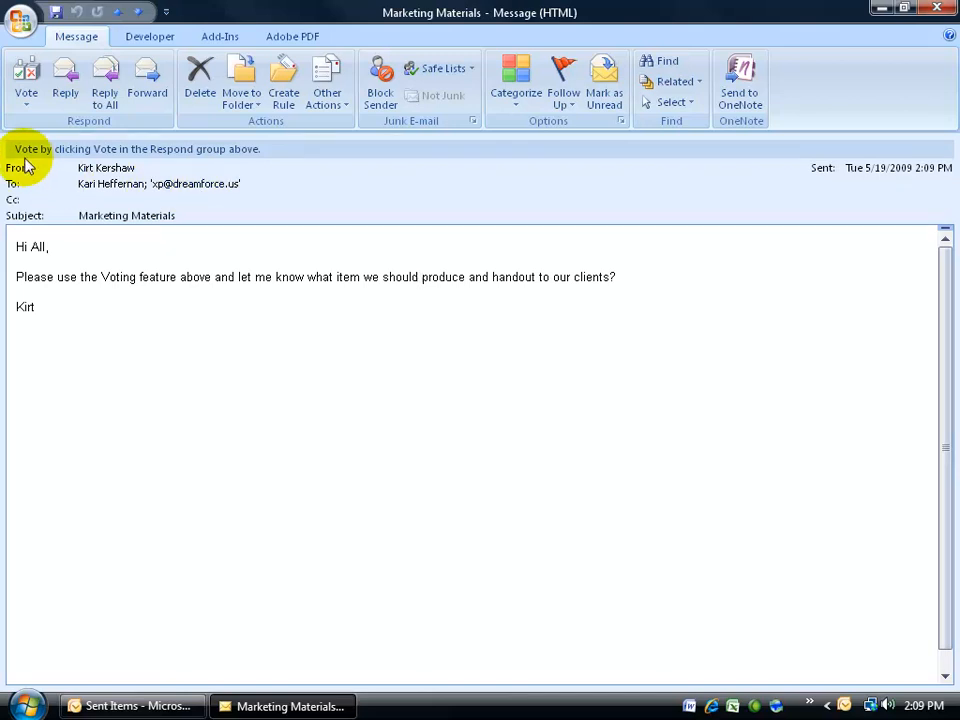
mouse_move(210, 167)
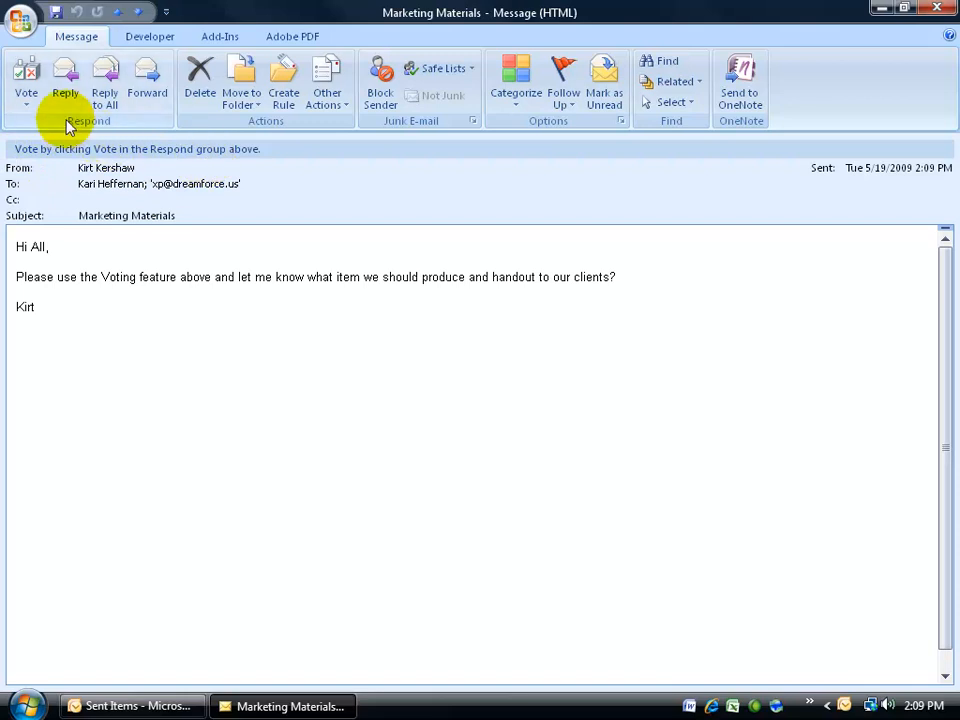
click(26, 80)
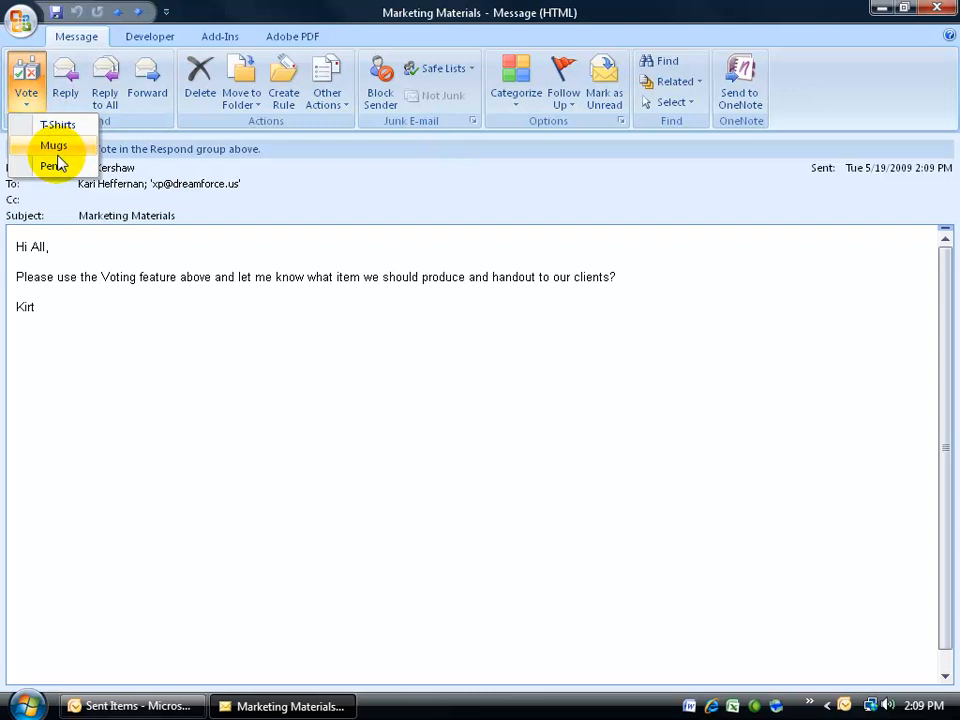
Step: Pick Mugs as the vote, then cancel the response confirmation
click(53, 145)
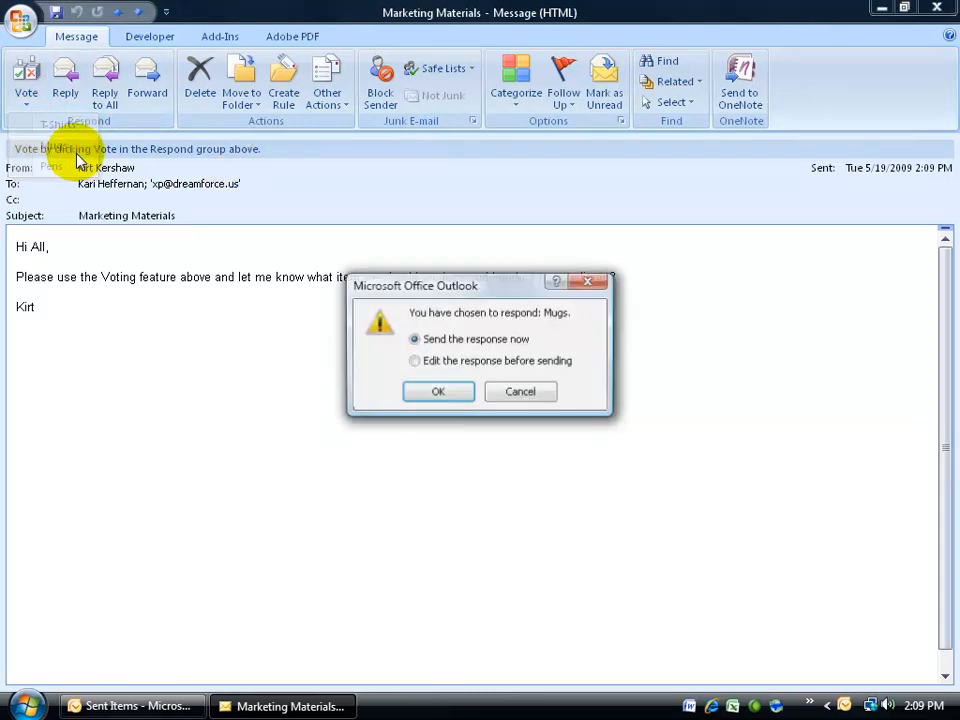
mouse_move(435, 362)
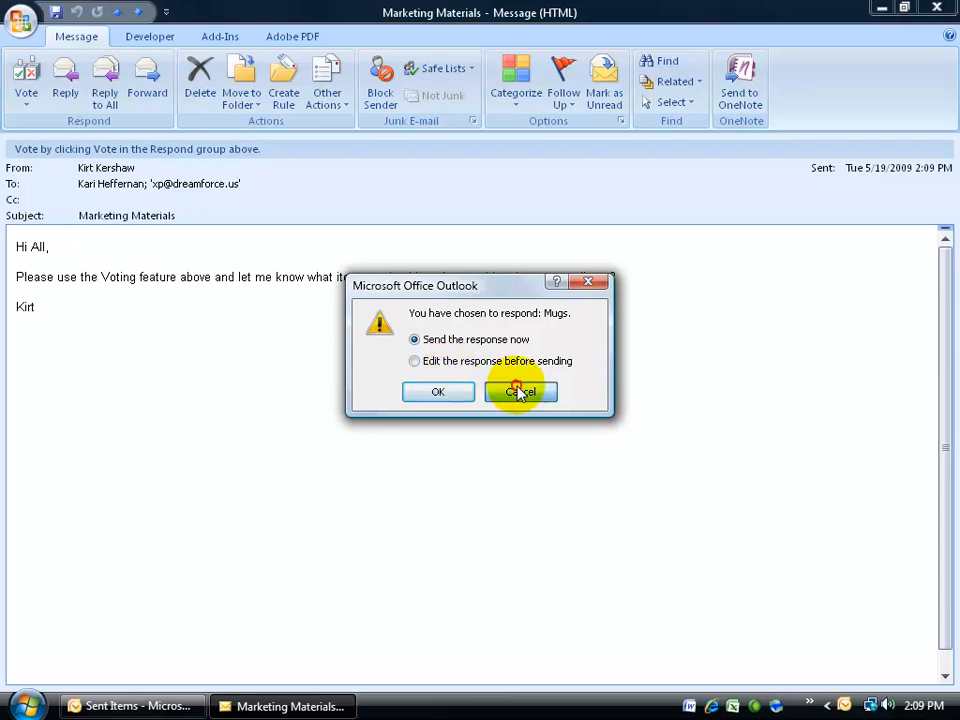
click(520, 391)
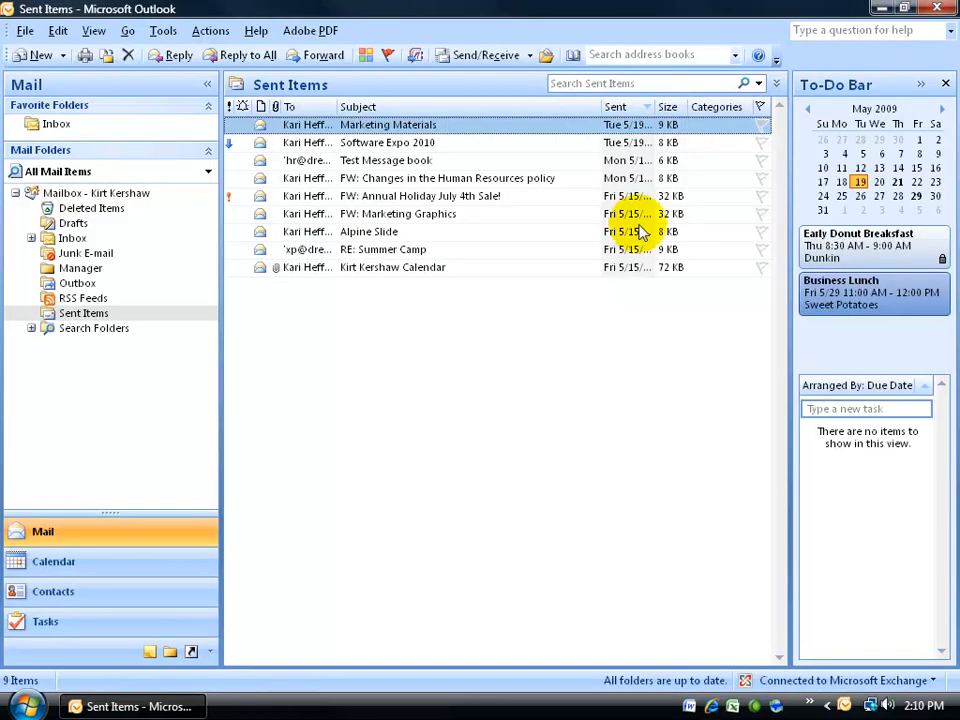
mouse_move(256, 305)
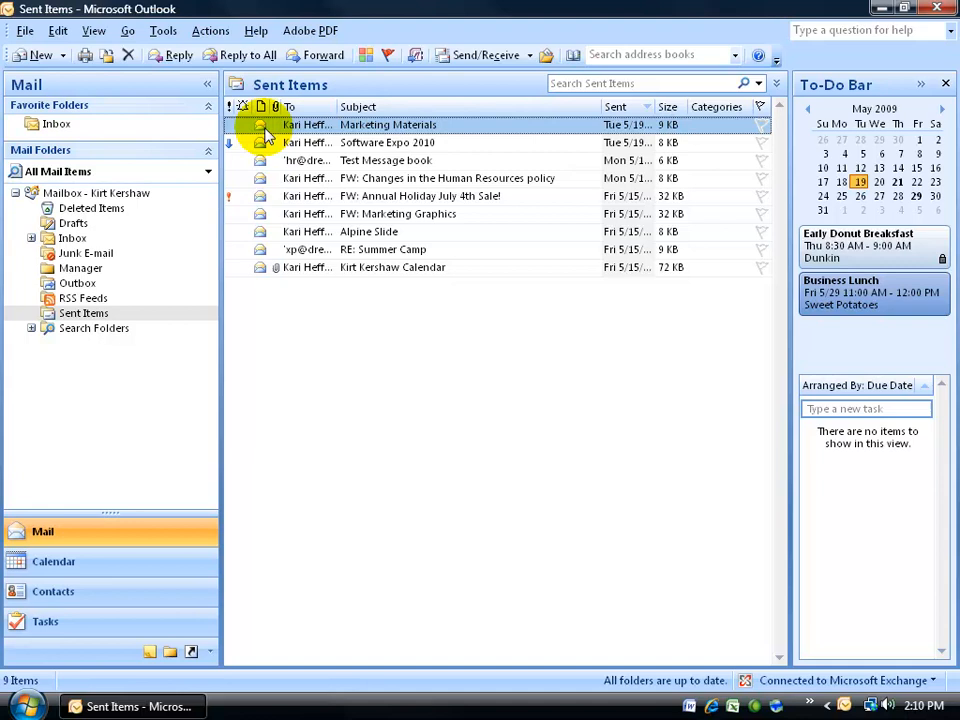
mouse_move(113, 145)
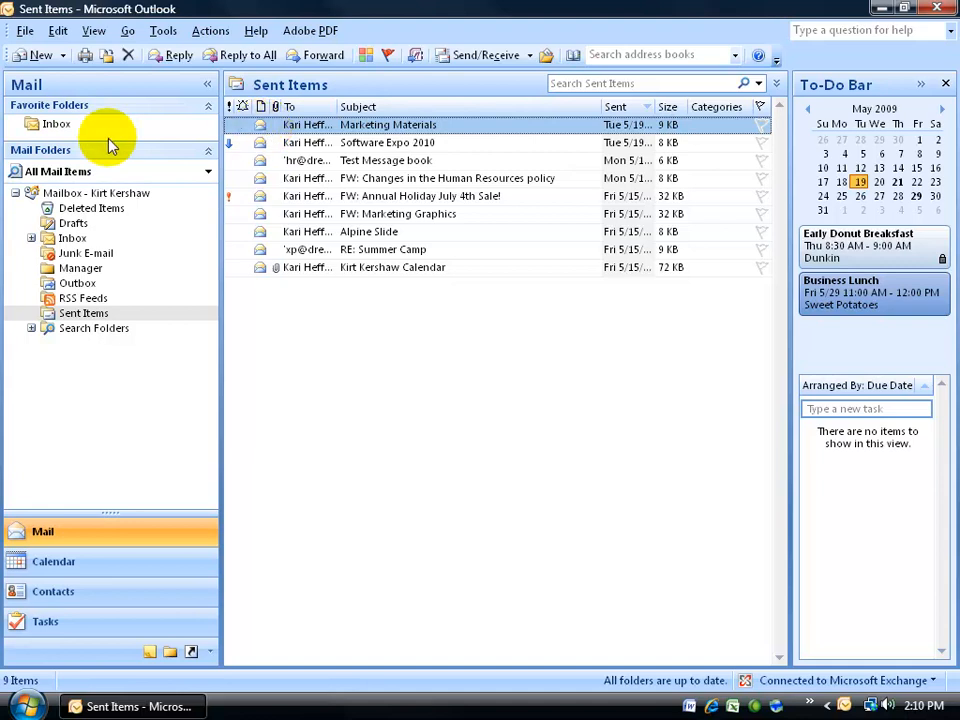
Step: Open and read the 'Mugs: Marketing Materials' reply in the Inbox, then go to Sent Items
click(56, 123)
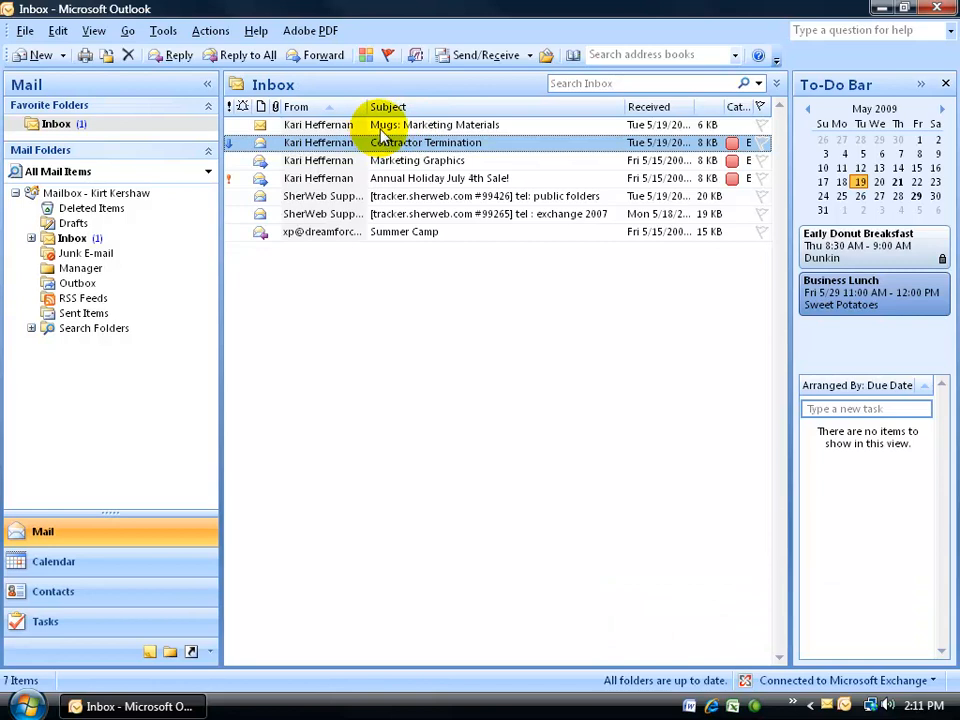
click(435, 124)
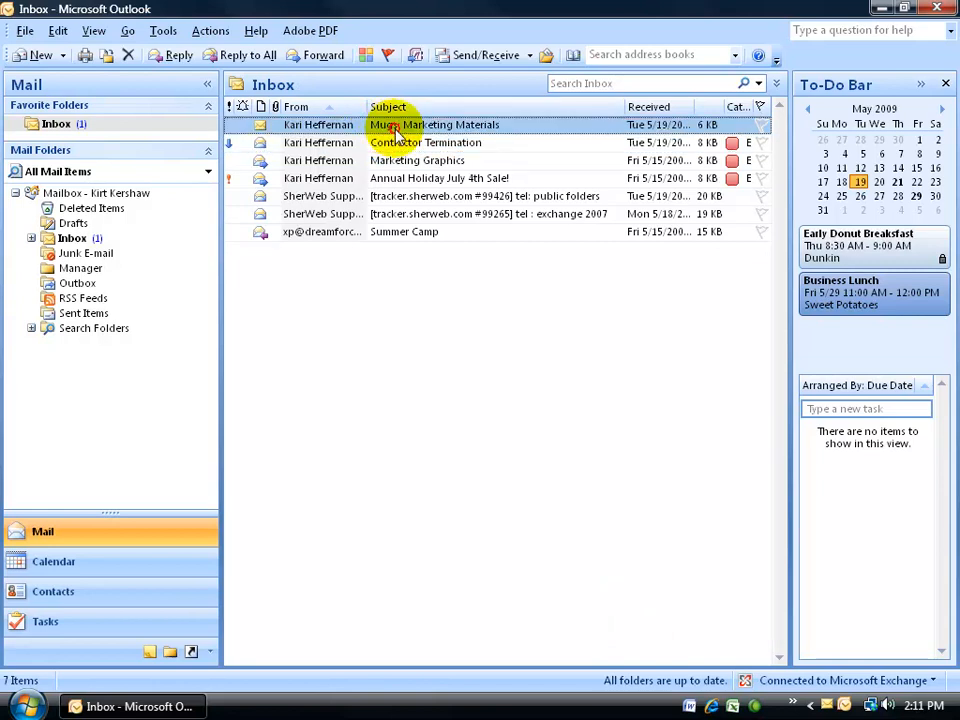
double_click(435, 124)
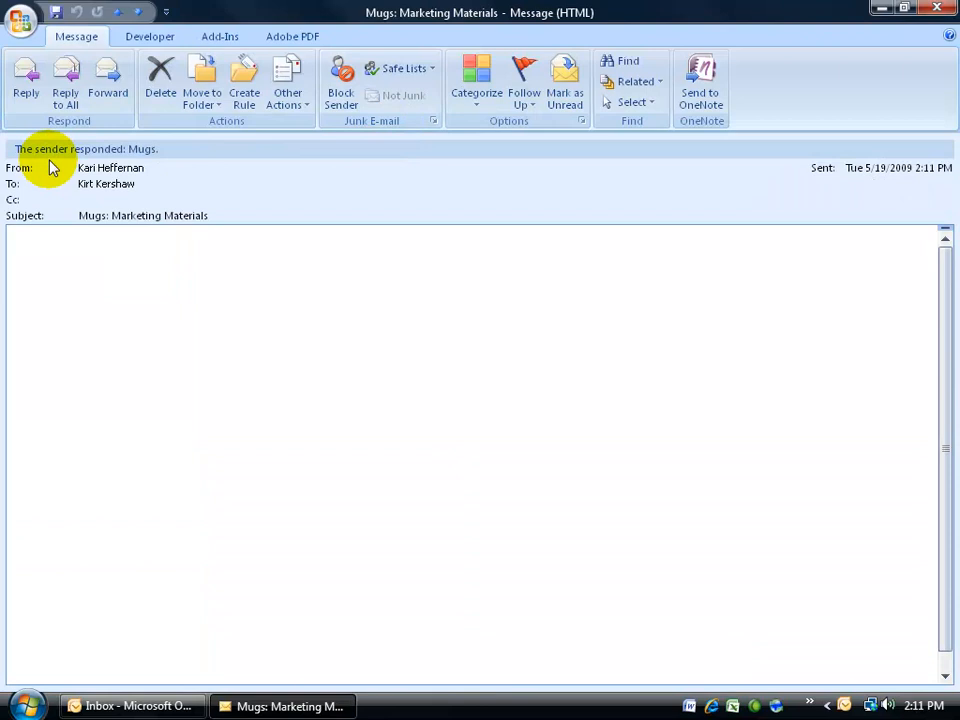
mouse_move(153, 168)
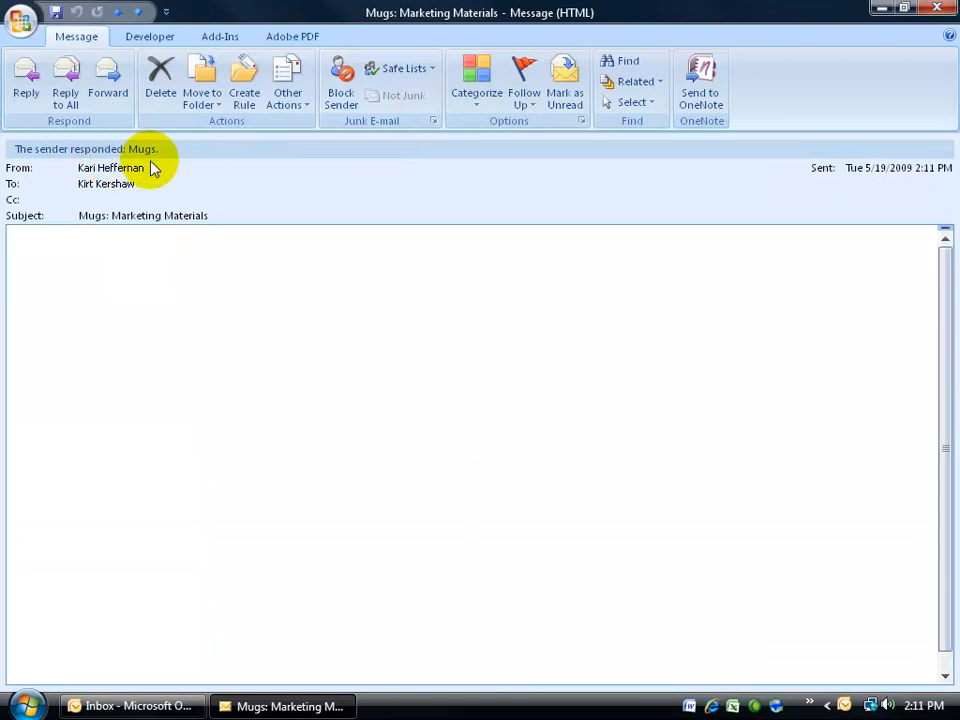
mouse_move(900, 45)
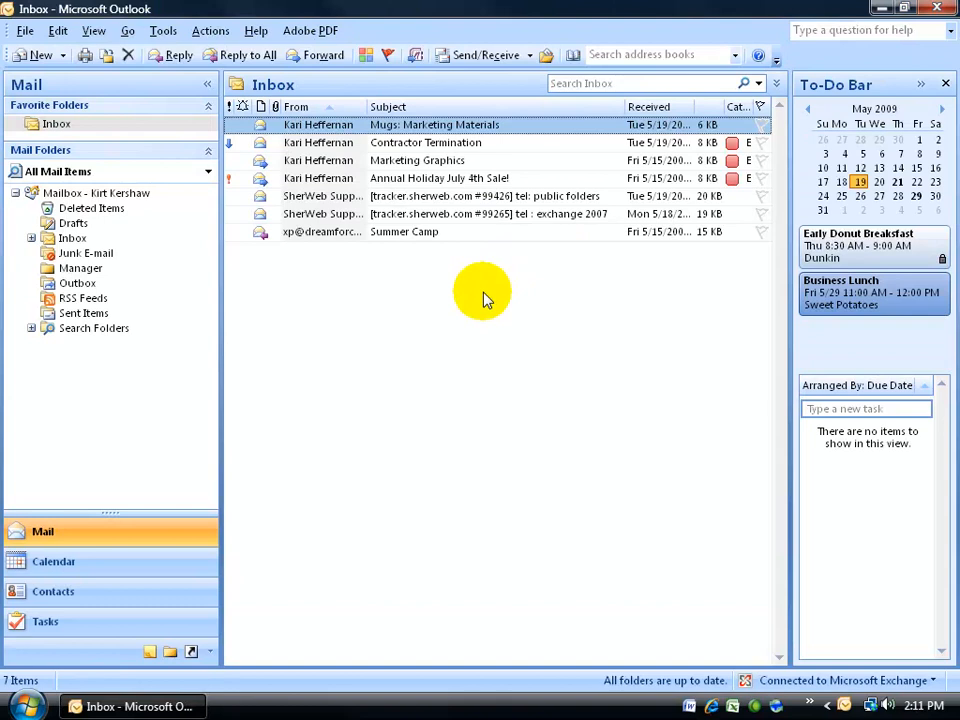
mouse_move(416, 338)
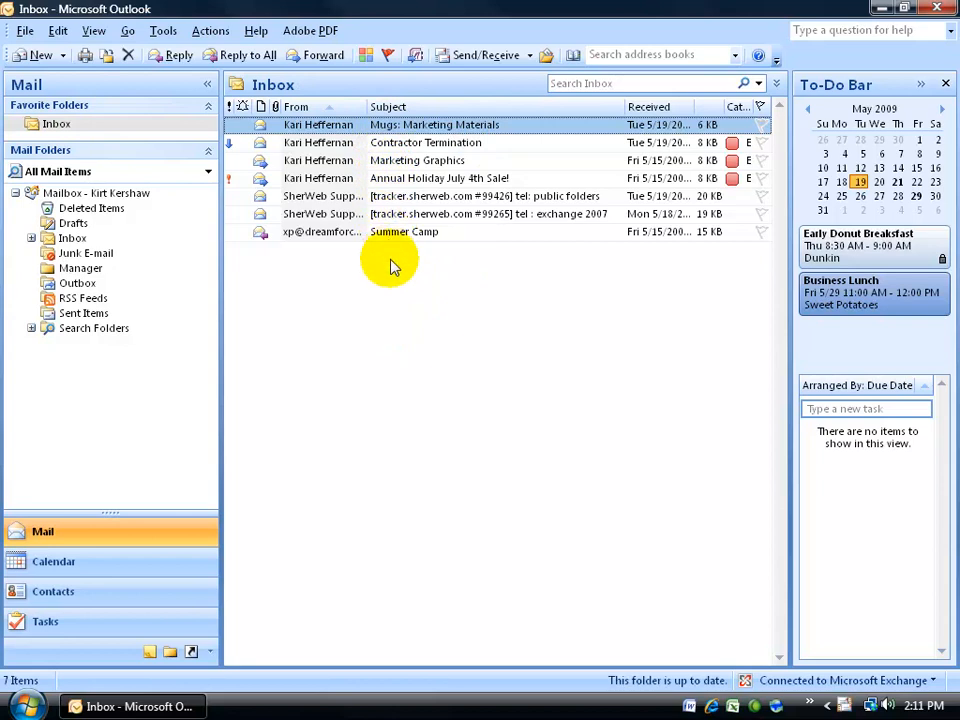
mouse_move(383, 303)
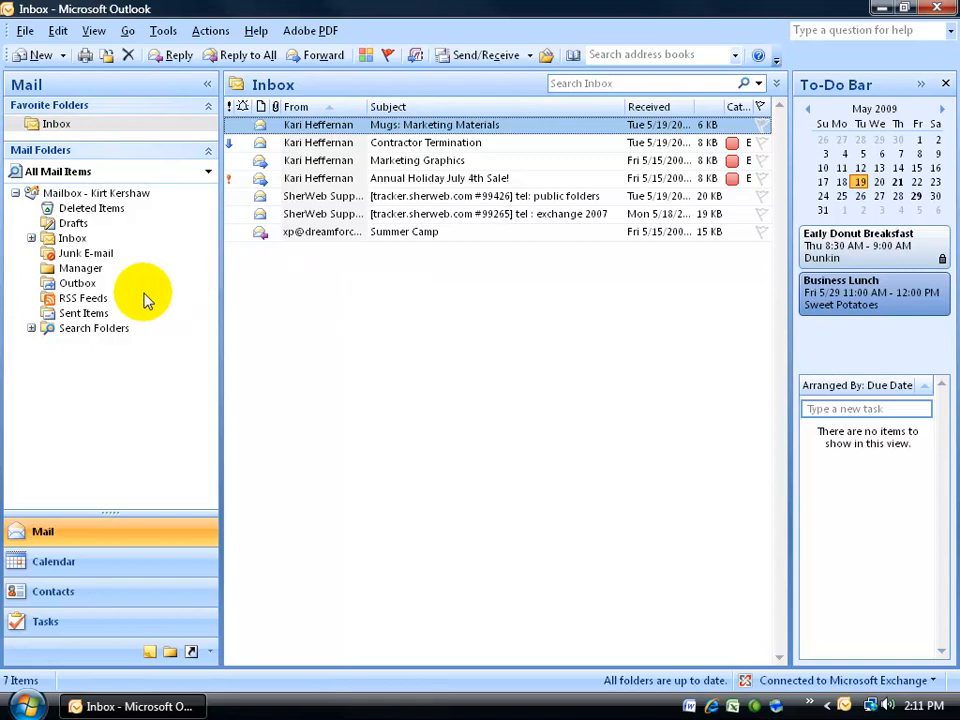
click(83, 313)
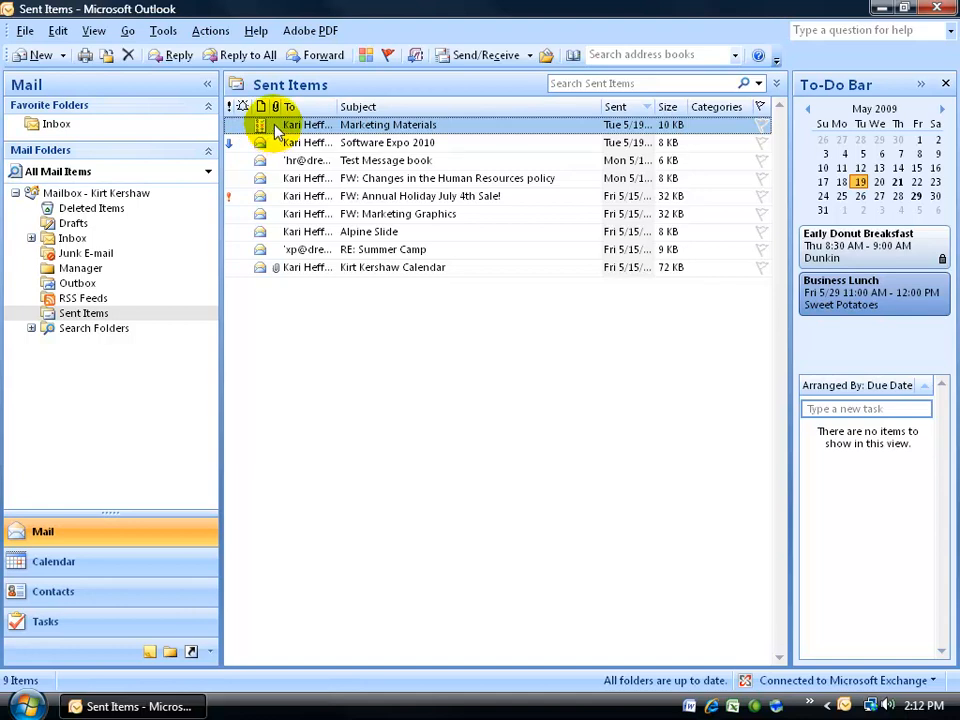
Step: Open sent Marketing Materials and view tracking: Mugs 1, T-Shirts 0, Pens 0
double_click(388, 124)
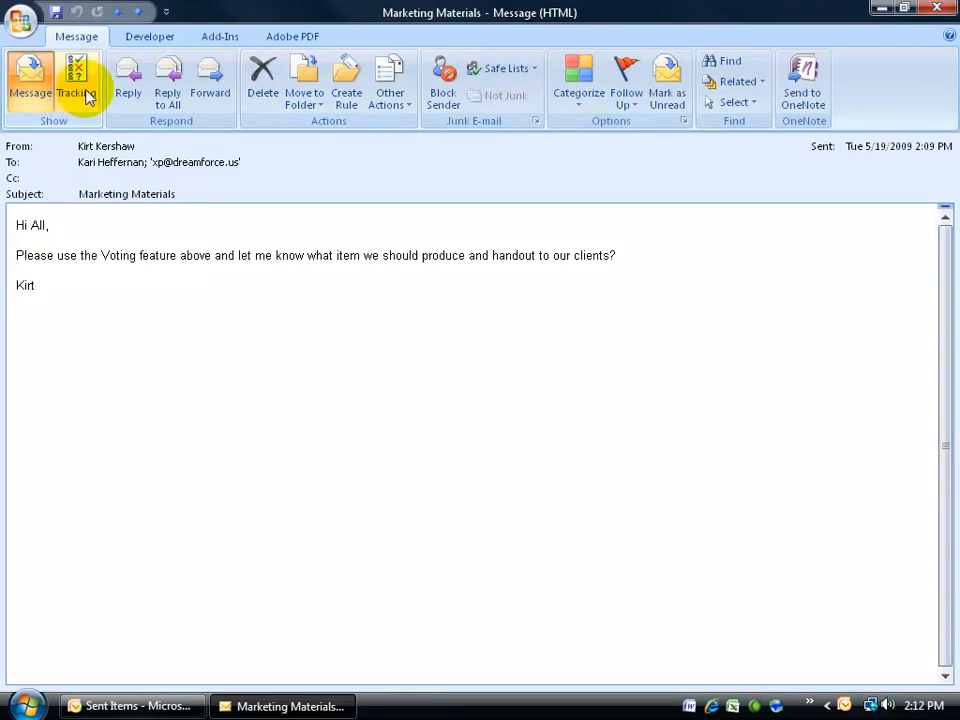
click(76, 85)
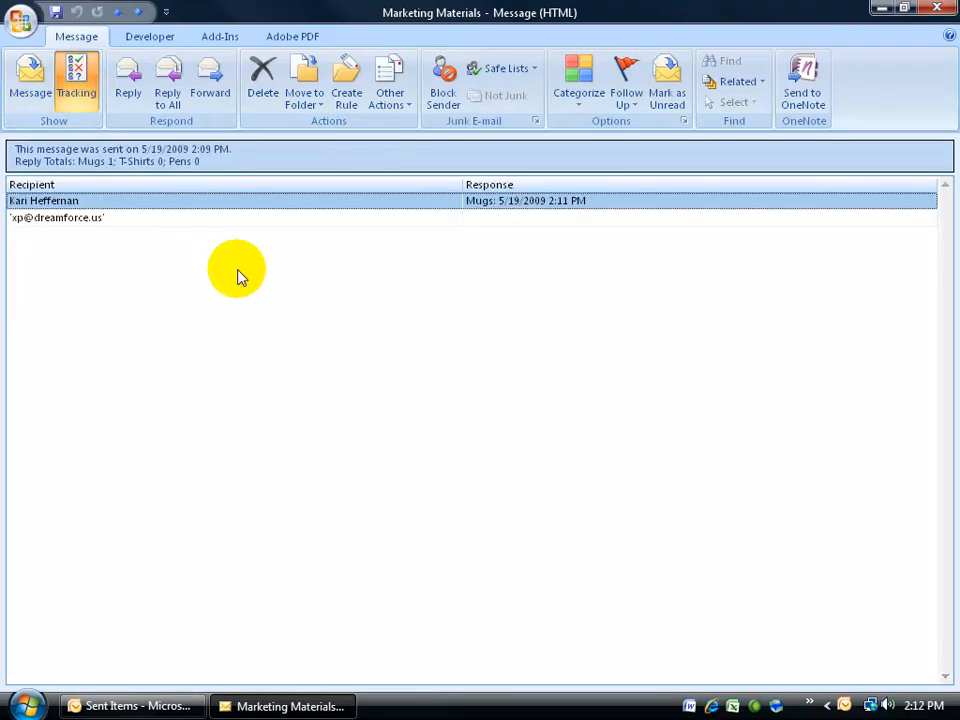
mouse_move(40, 163)
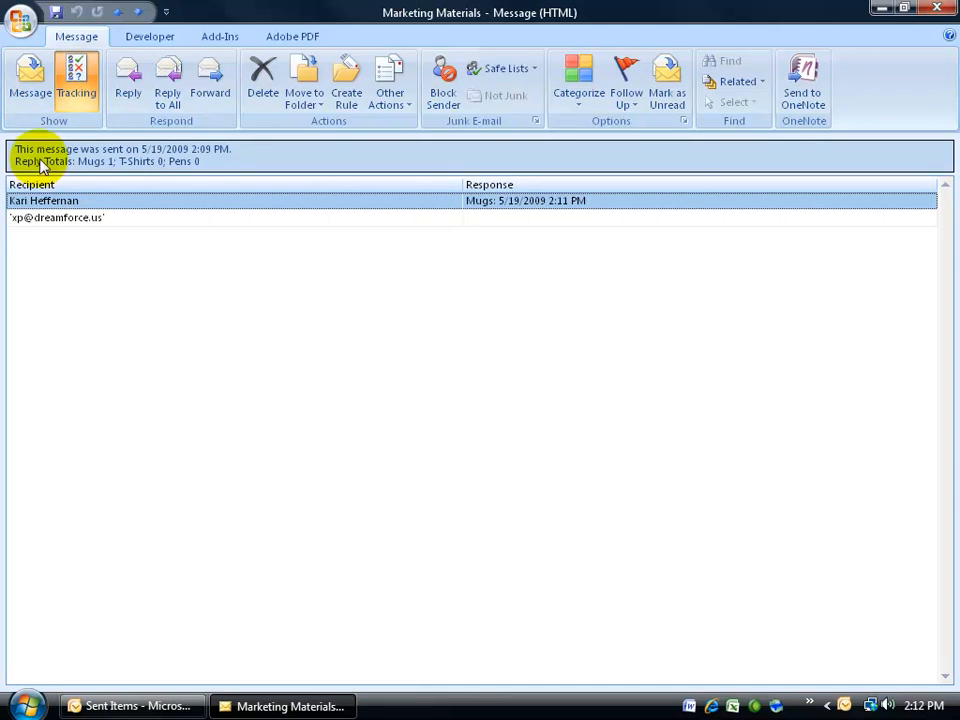
mouse_move(55, 175)
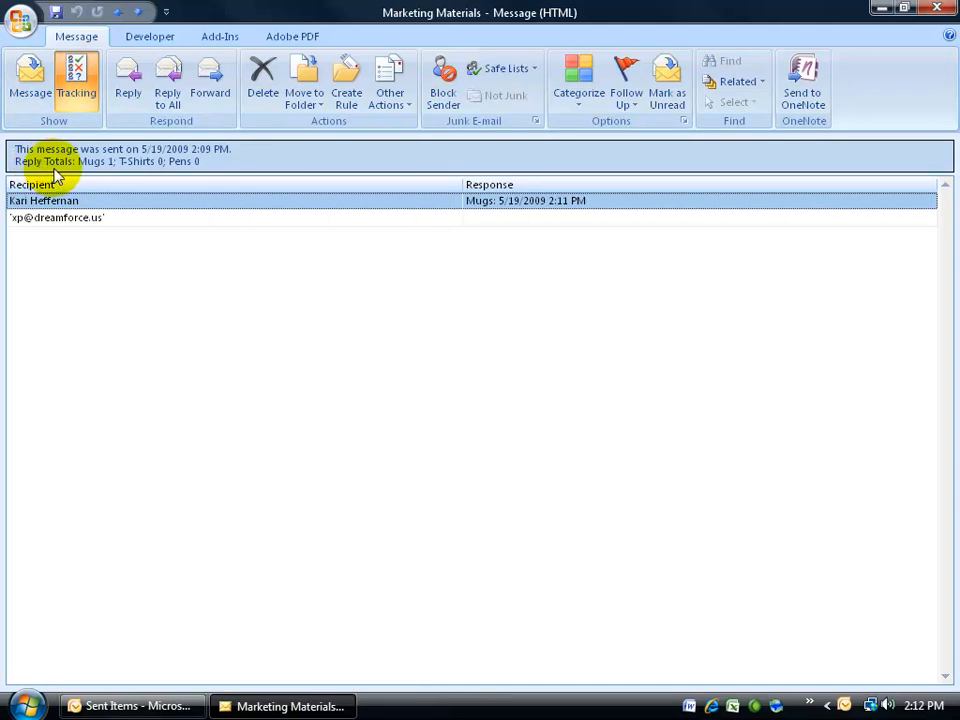
mouse_move(113, 175)
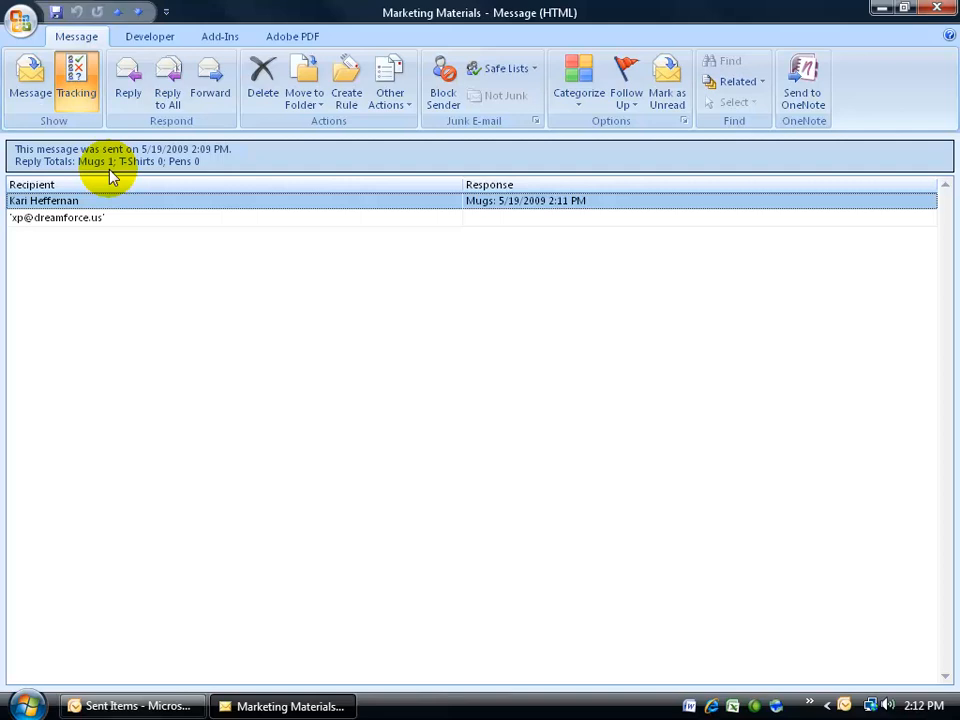
mouse_move(195, 172)
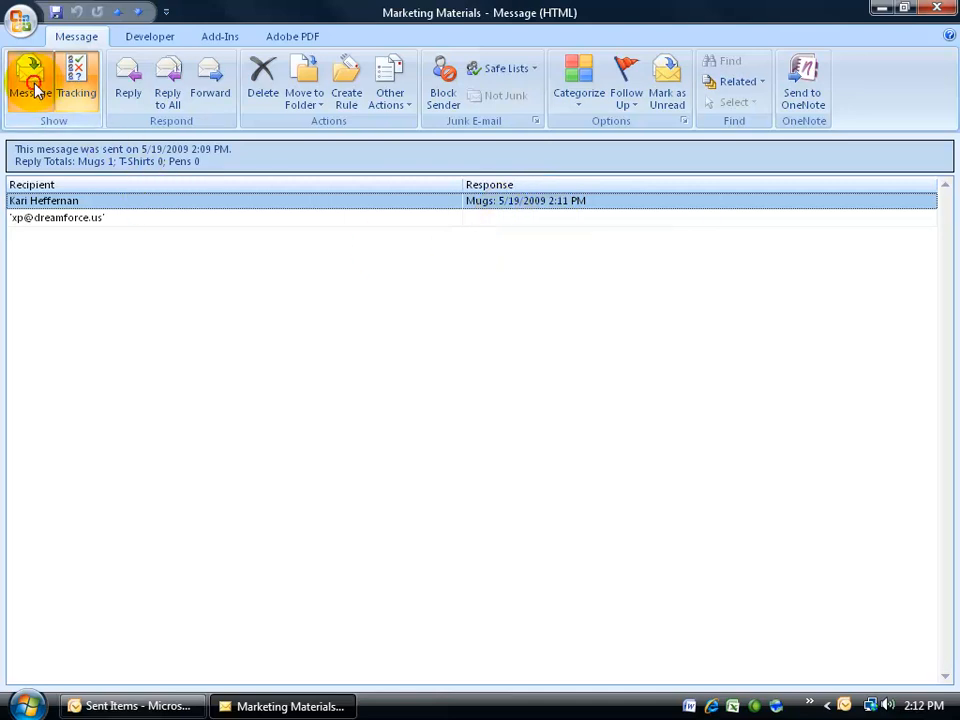
click(30, 85)
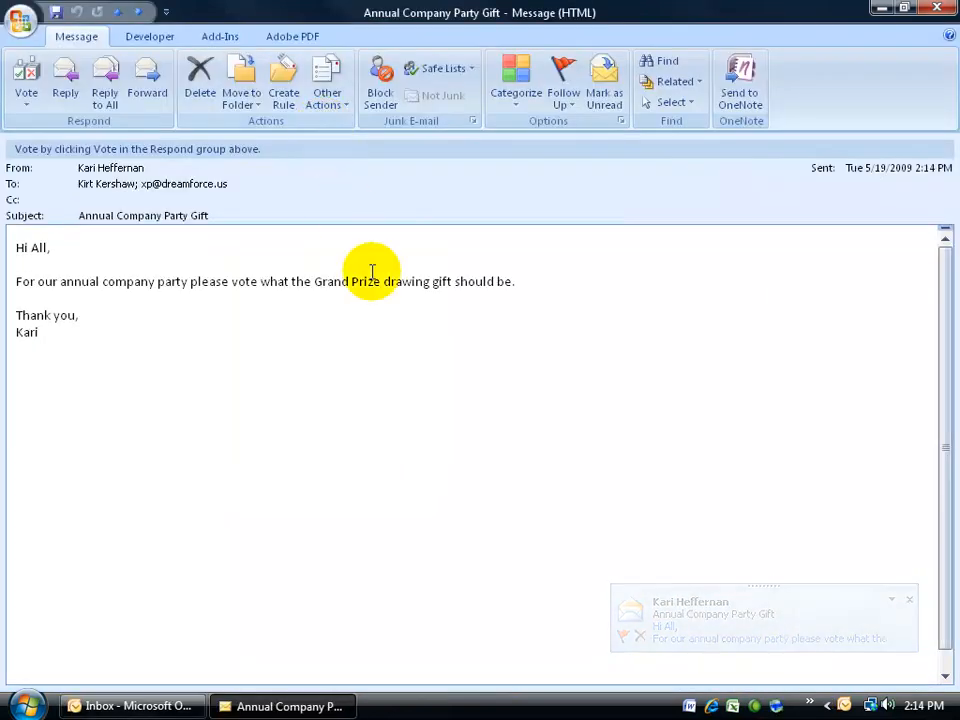
mouse_move(30, 165)
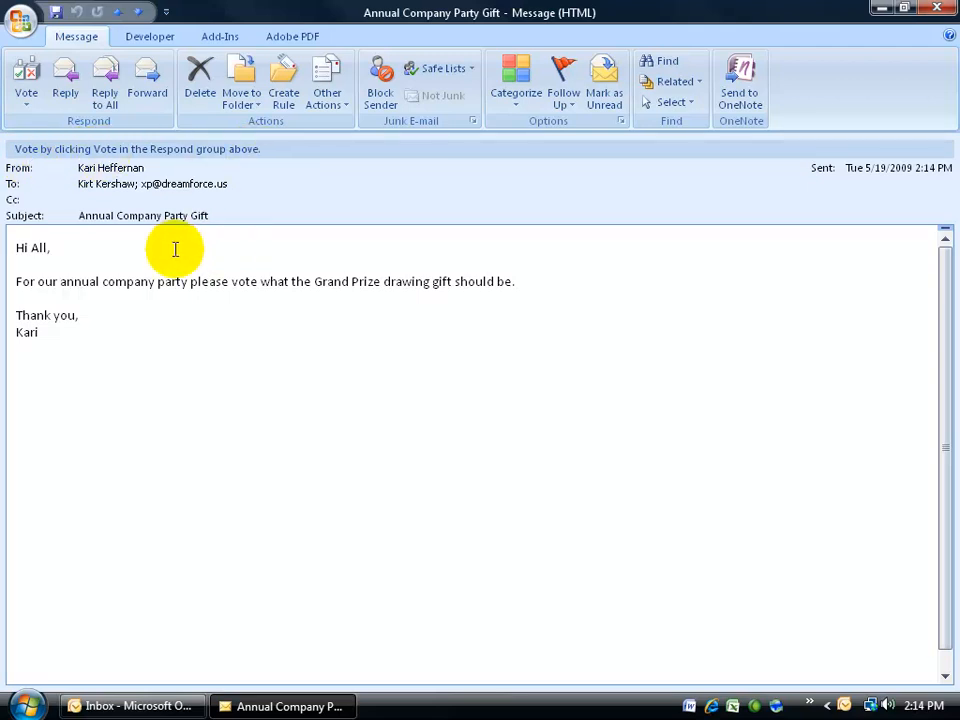
mouse_move(52, 281)
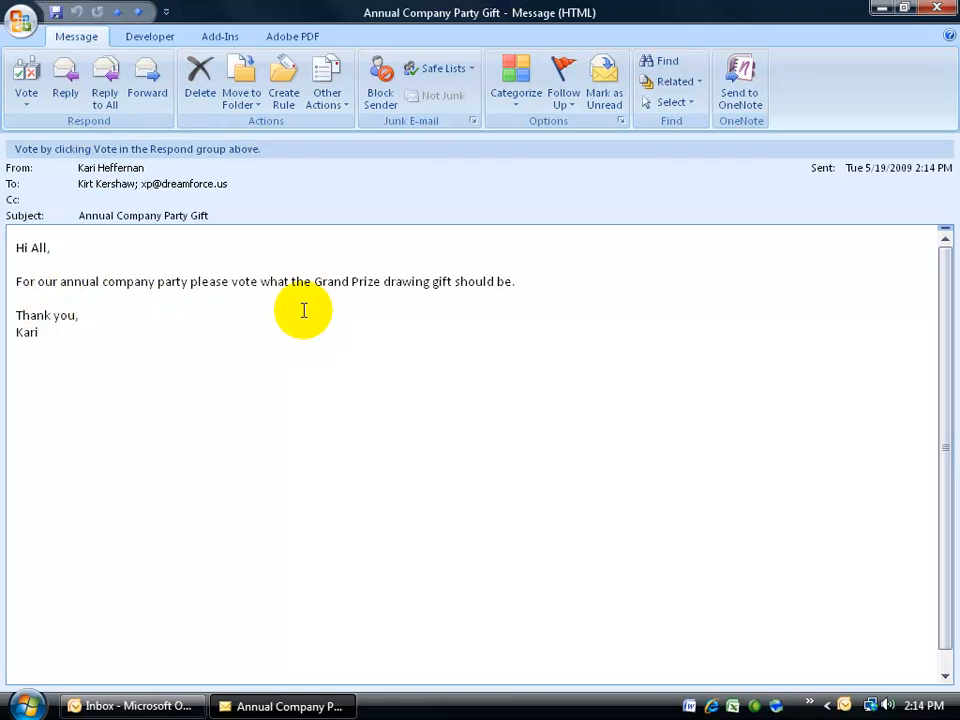
mouse_move(289, 155)
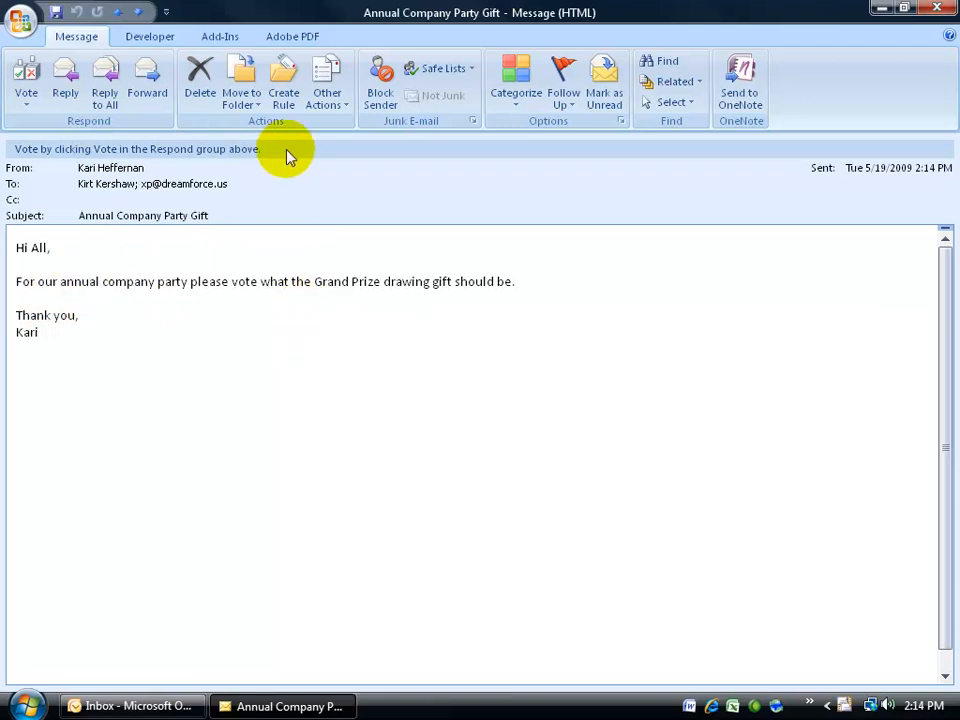
mouse_move(266, 212)
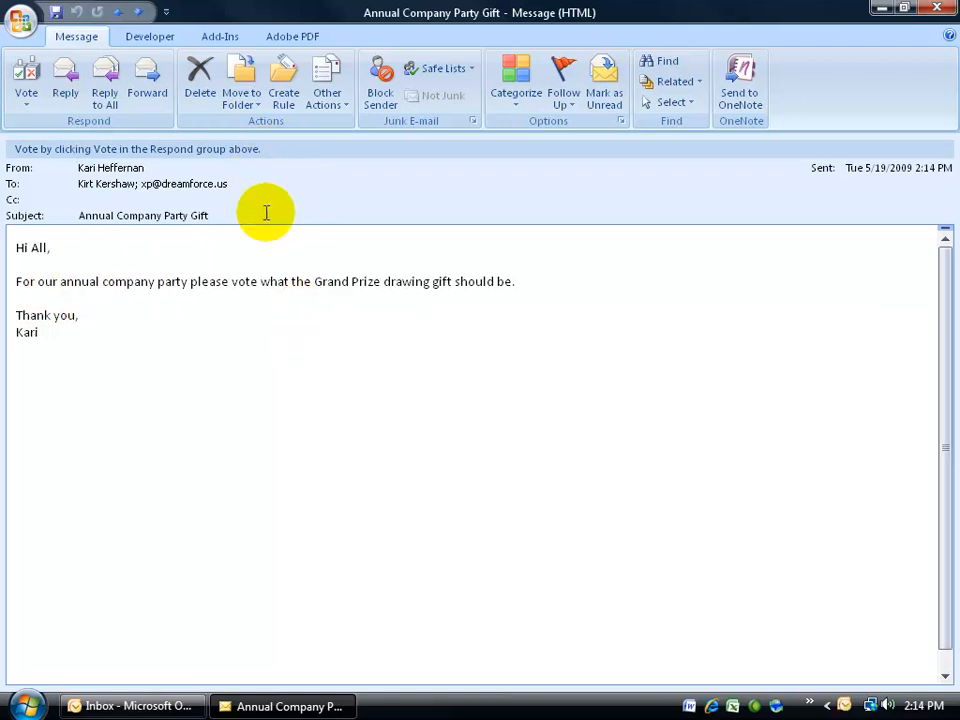
mouse_move(144, 323)
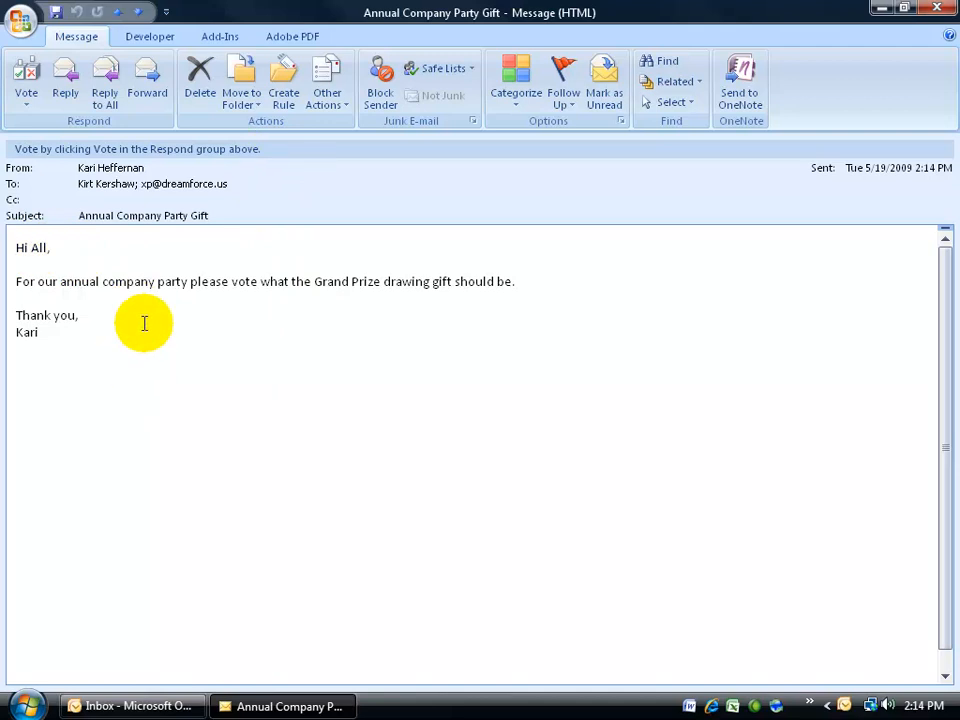
mouse_move(77, 290)
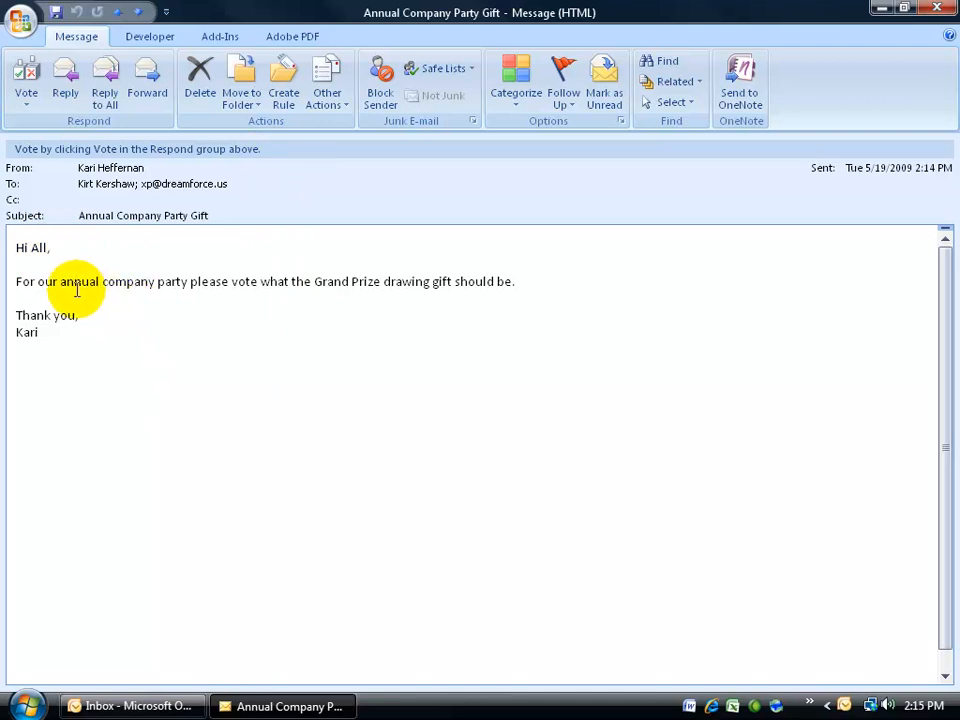
mouse_move(280, 308)
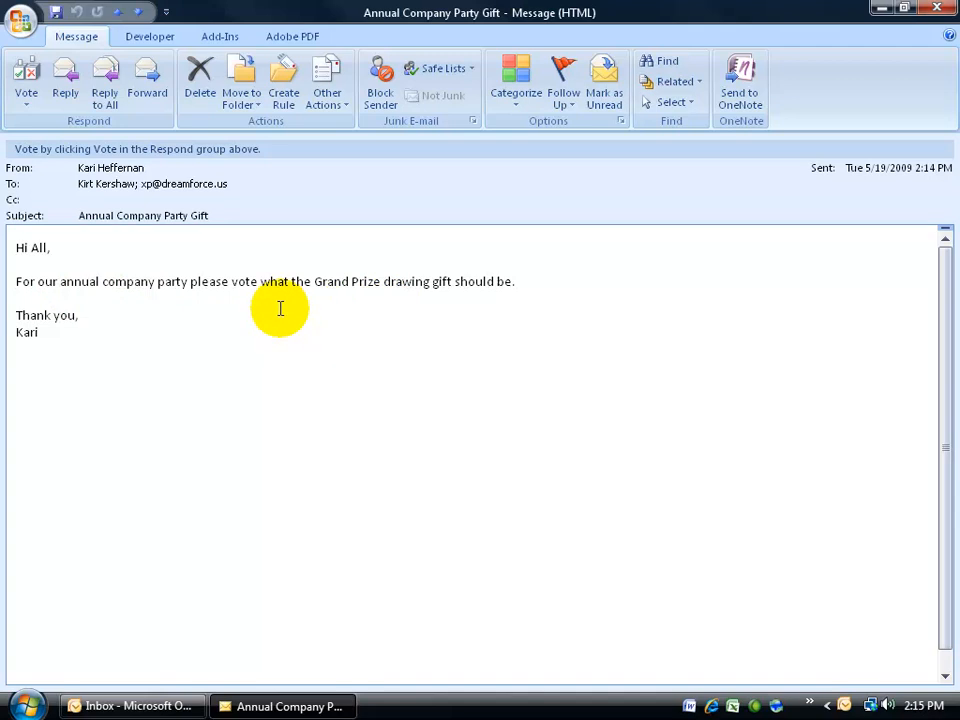
mouse_move(67, 149)
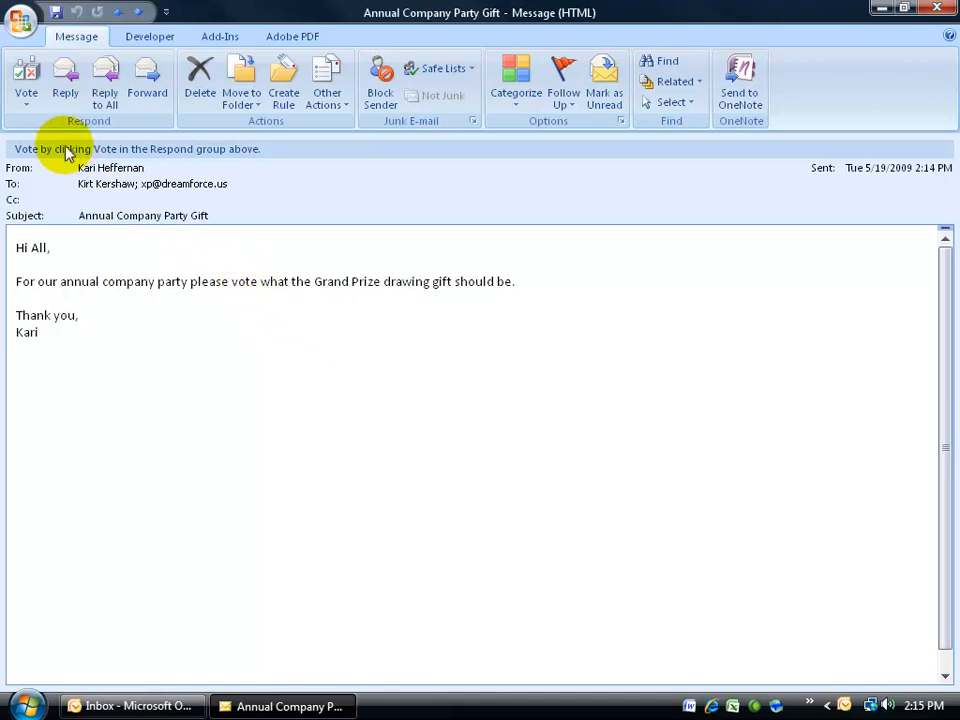
Step: Vote Porche on Annual Company Party Gift, editing the reply body to 'Blue Porche'
click(26, 80)
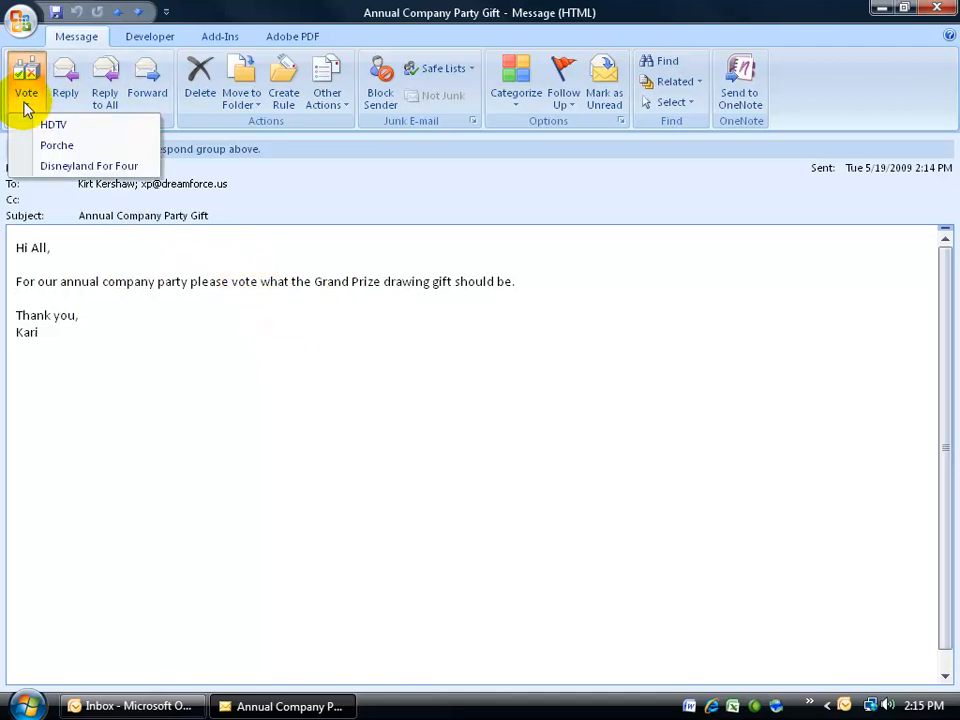
mouse_move(54, 124)
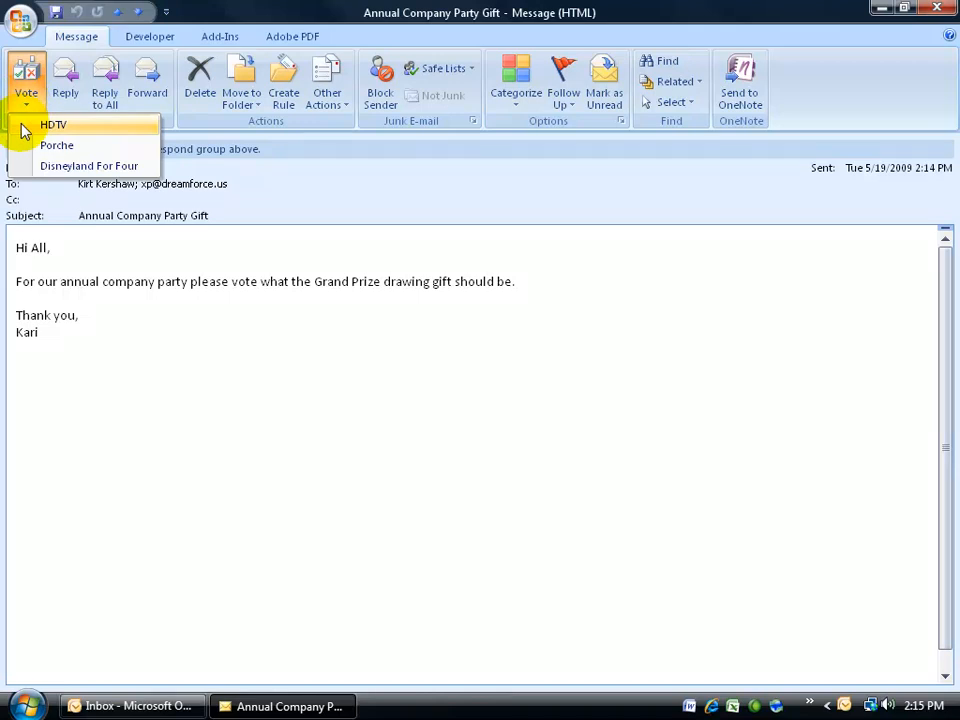
mouse_move(56, 146)
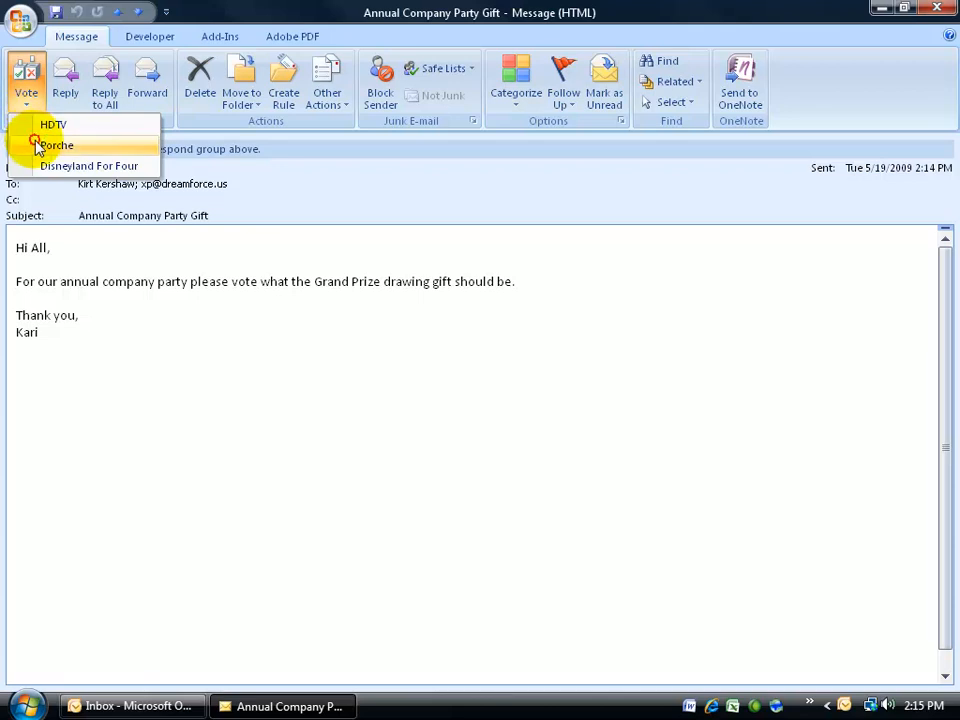
click(56, 145)
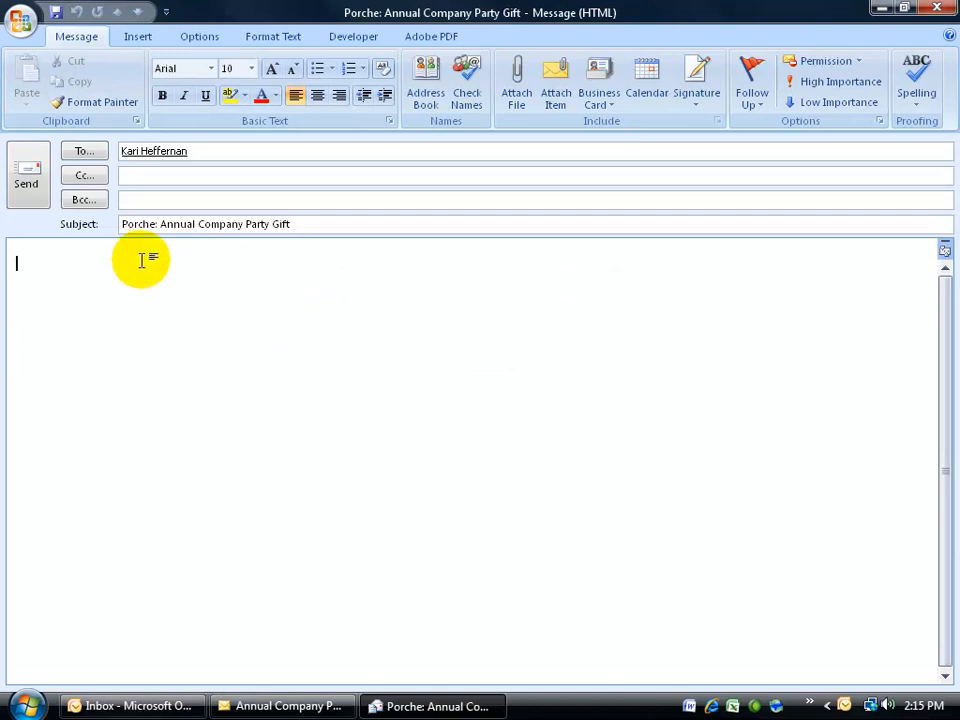
text(Blue Porche)
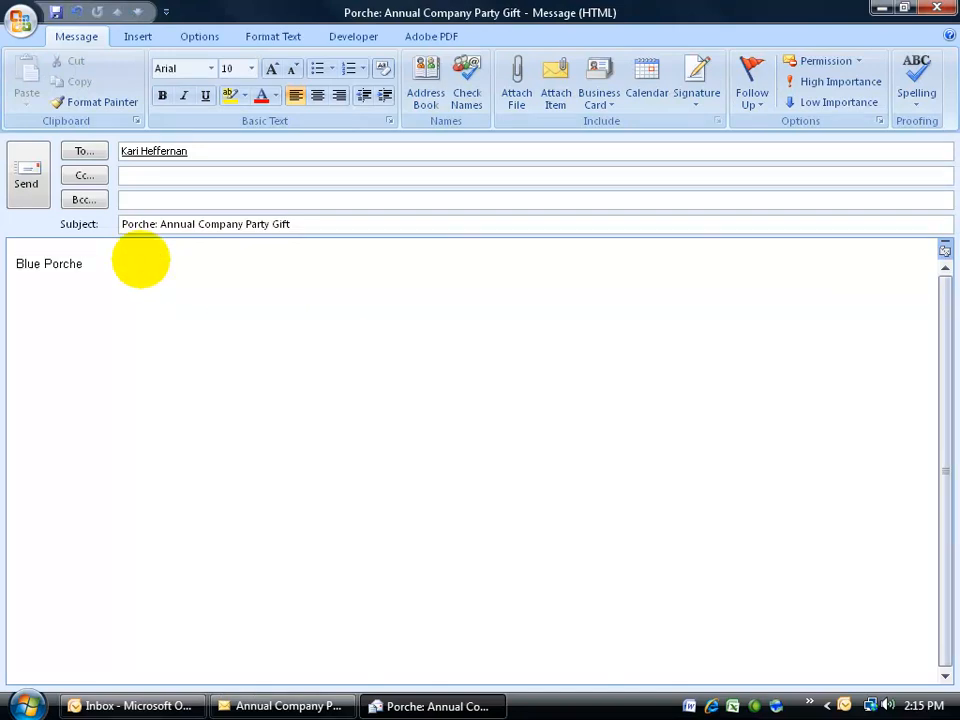